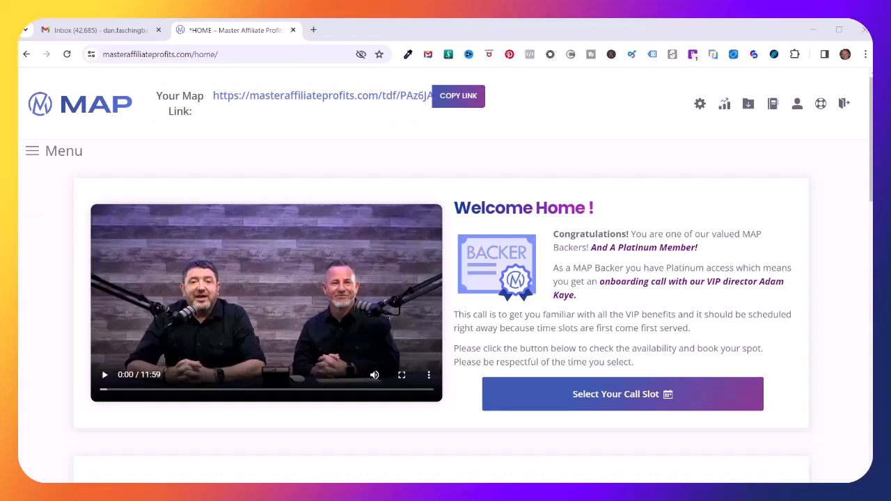
{"action": "mouse_move", "coordinate": [548, 170]}
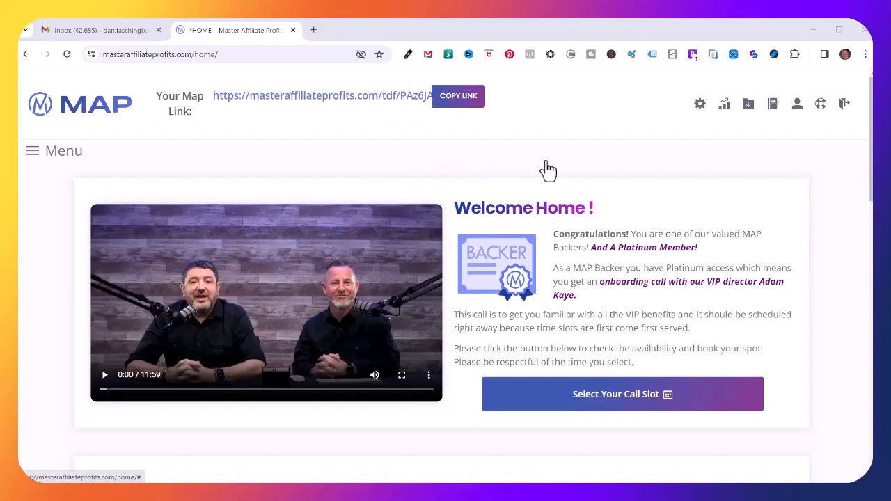
{"action": "mouse_move", "coordinate": [748, 104]}
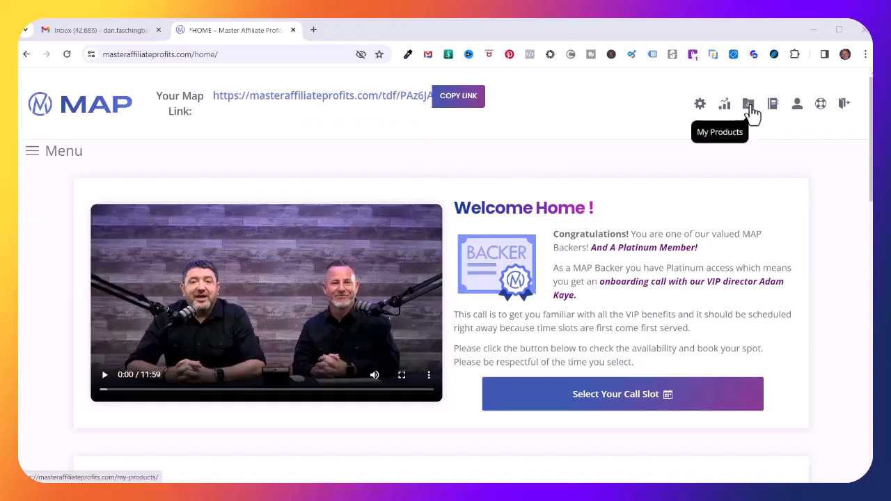
Open the List Building training page from My Products' List Building tab via Access Now.
{"action": "left_click", "coordinate": [748, 104]}
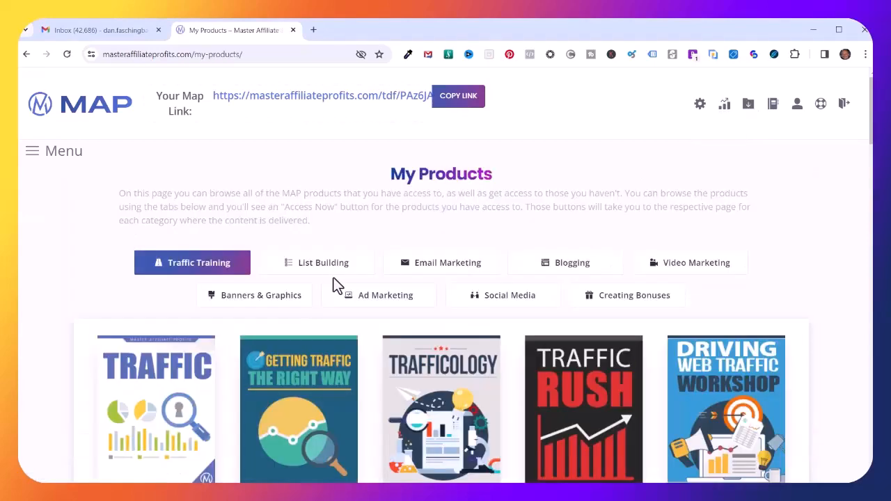
{"action": "left_click", "coordinate": [316, 262]}
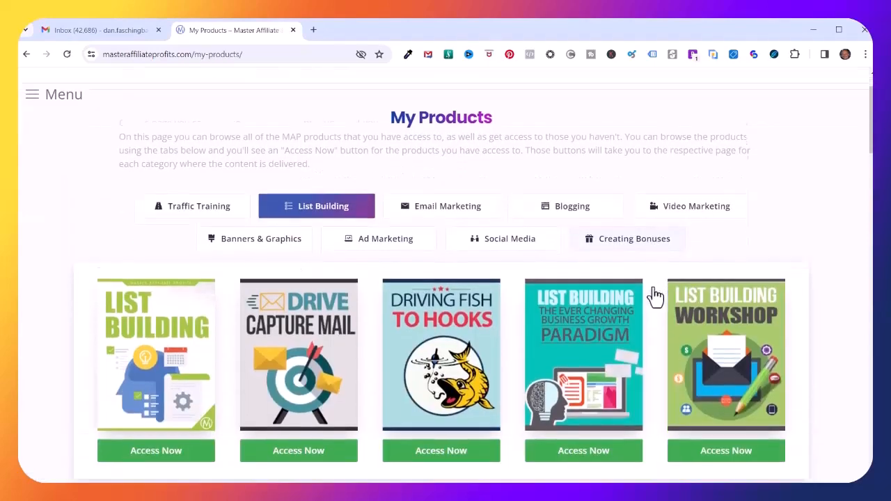
{"action": "scroll", "scroll_direction": "down", "scroll_amount": 3}
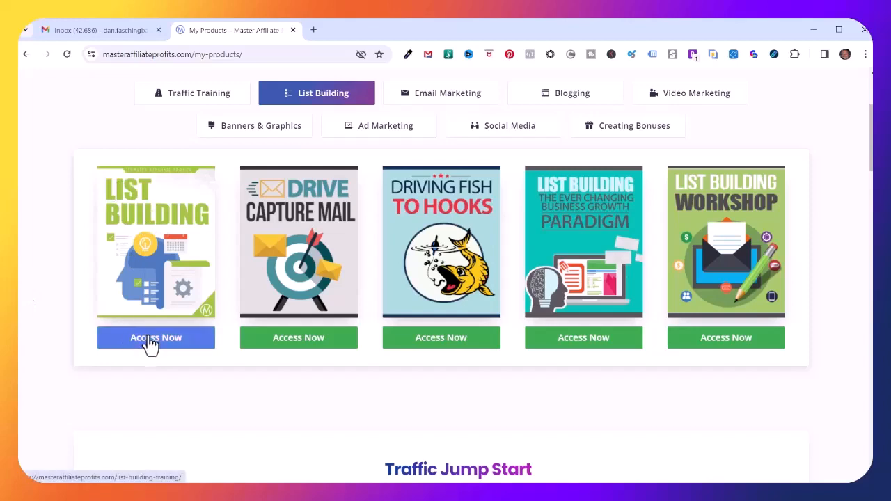
{"action": "left_click", "coordinate": [156, 337]}
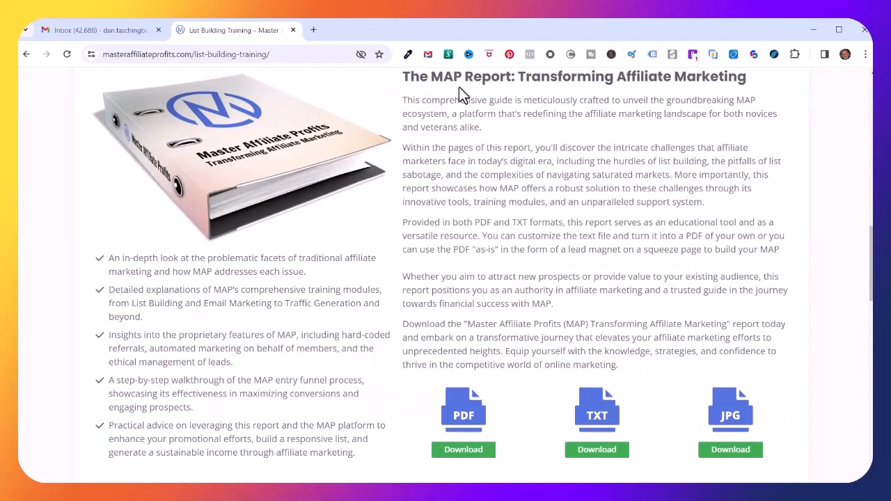
{"action": "mouse_move", "coordinate": [673, 85]}
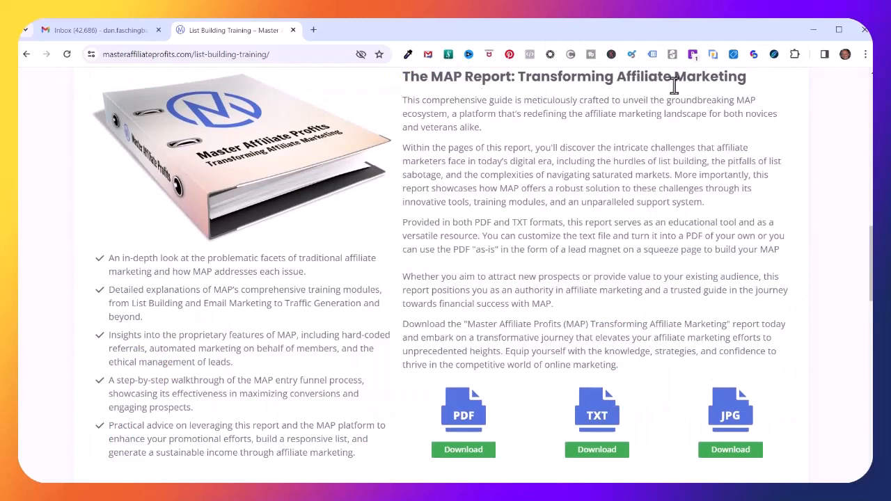
{"action": "mouse_move", "coordinate": [211, 194]}
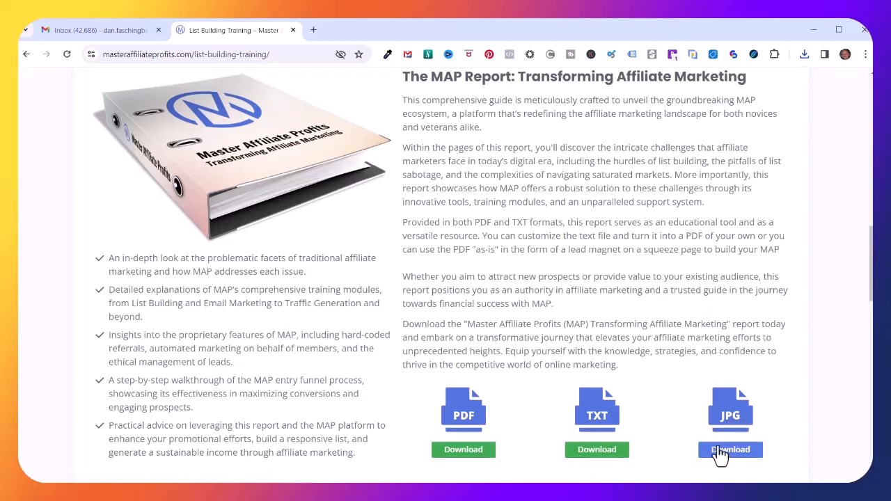
{"action": "mouse_move", "coordinate": [805, 59]}
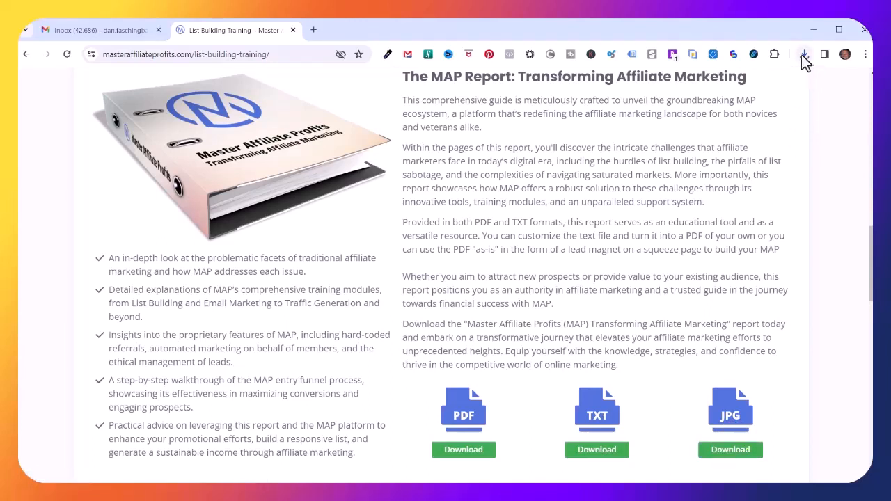
{"action": "mouse_move", "coordinate": [804, 54]}
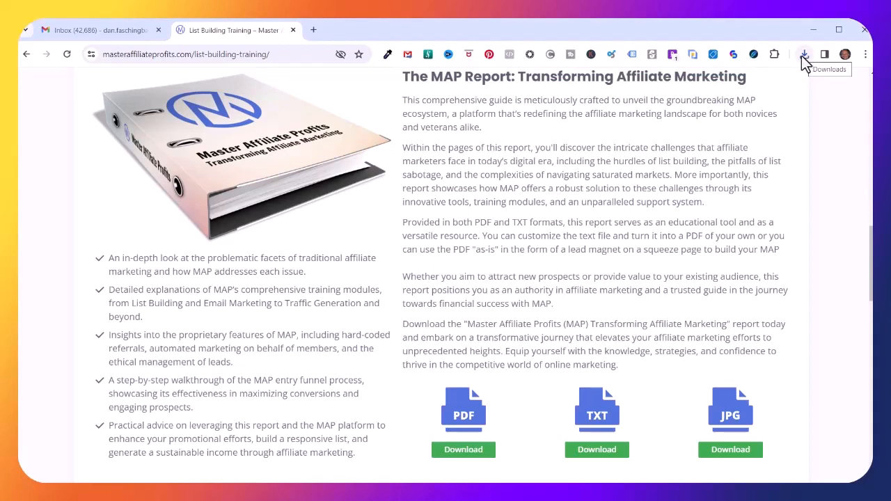
Show Chrome's download history listing the MAP Report images, text and PDF zips.
{"action": "left_click", "coordinate": [804, 54]}
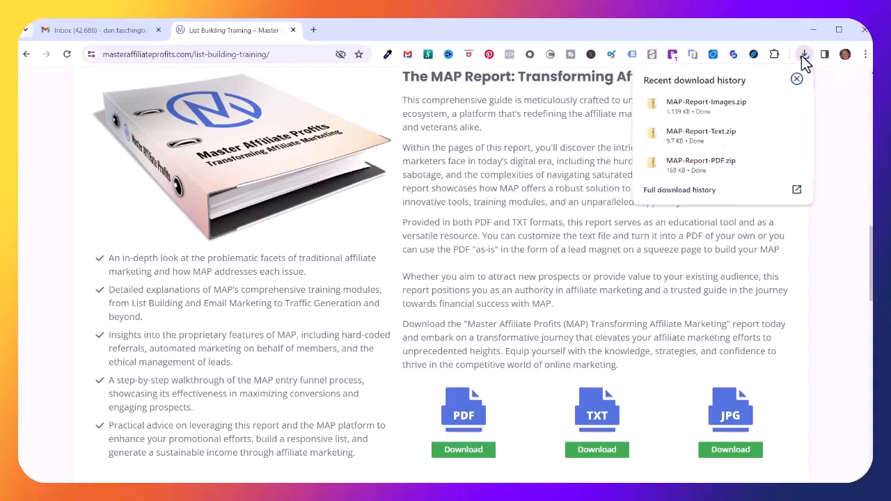
{"action": "mouse_move", "coordinate": [762, 111]}
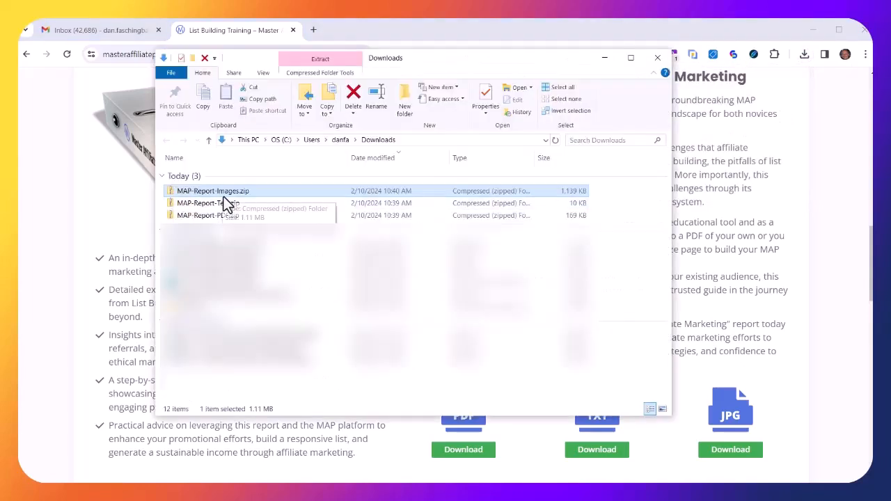
{"action": "mouse_move", "coordinate": [201, 215]}
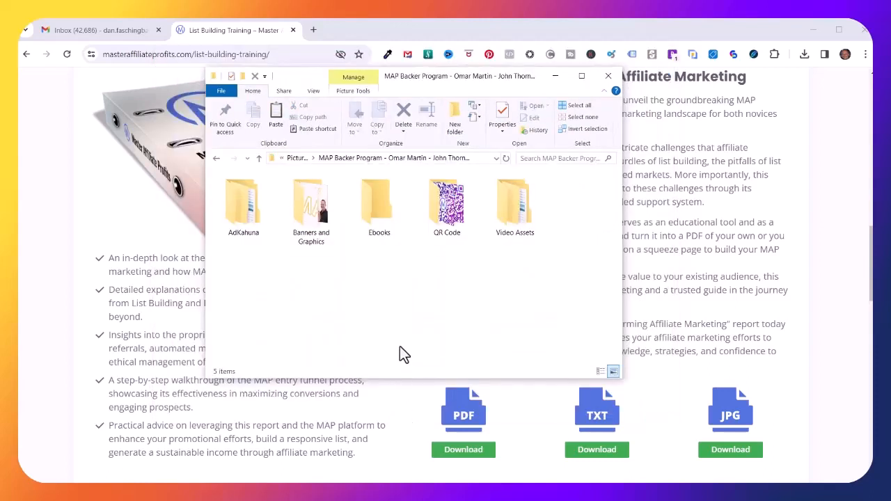
{"action": "mouse_move", "coordinate": [416, 300]}
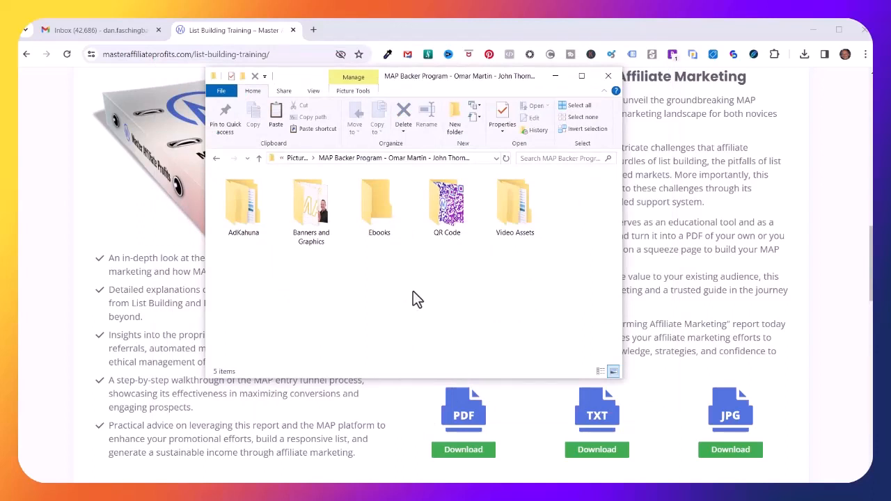
{"action": "mouse_move", "coordinate": [379, 205]}
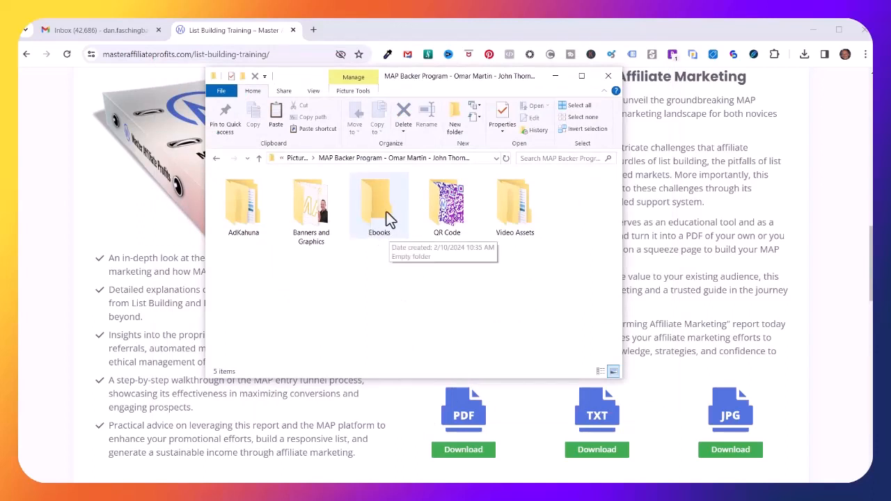
Paste the three MAP Report zips into the empty Ebooks folder.
{"action": "double_click", "coordinate": [379, 202]}
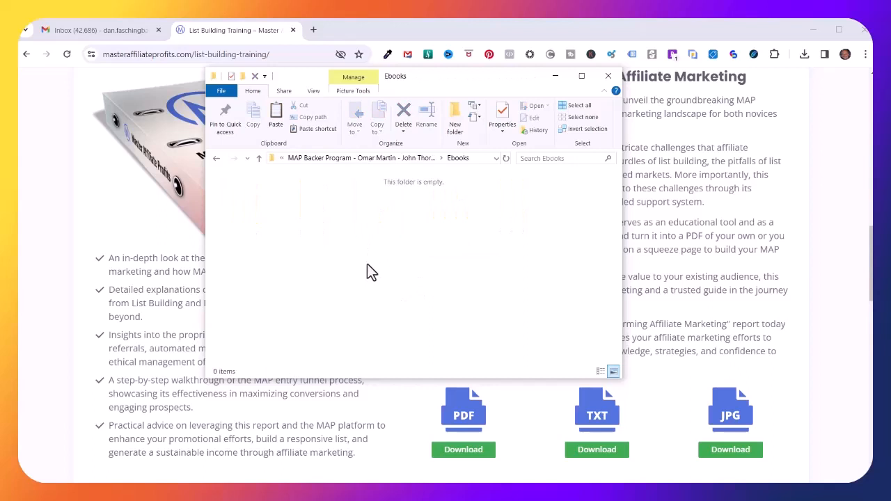
{"action": "right_click", "coordinate": [371, 271]}
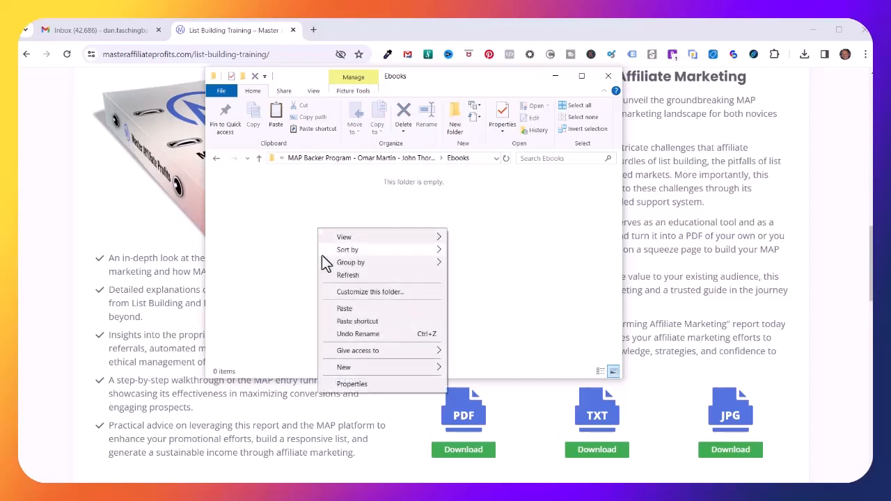
{"action": "left_click", "coordinate": [344, 308]}
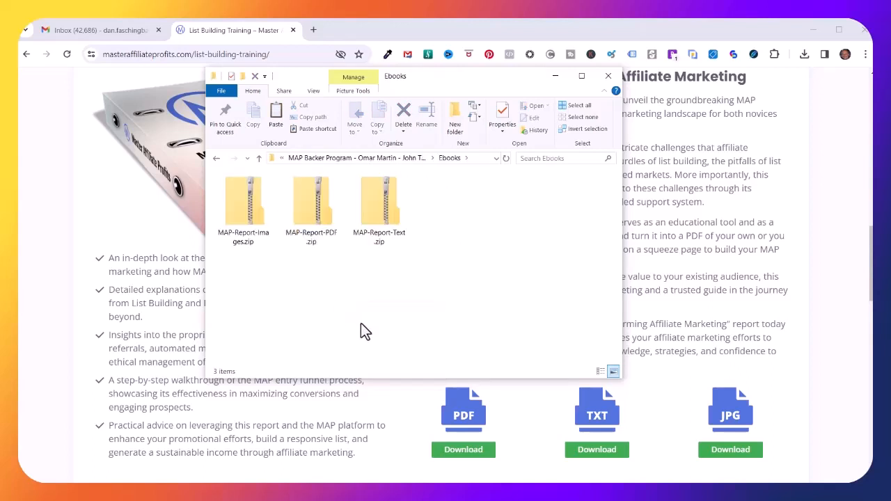
{"action": "mouse_move", "coordinate": [247, 208]}
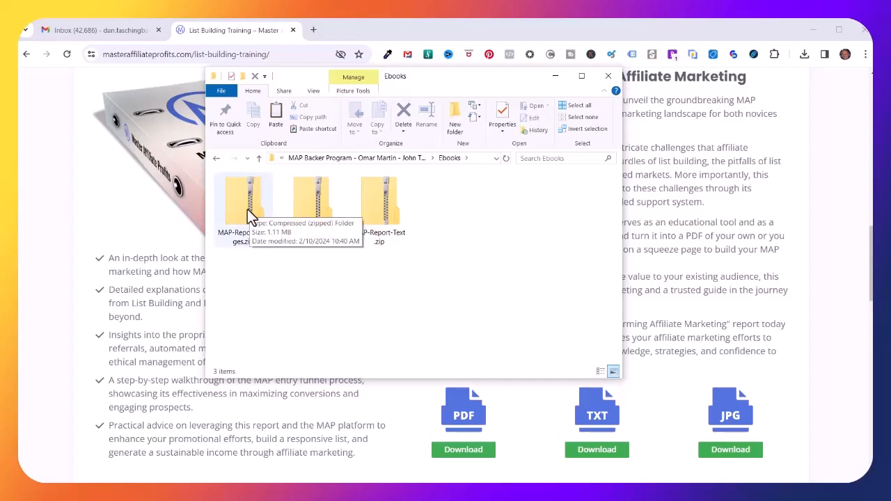
Extract MAP-Report-Images.zip into the Ebooks folder.
{"action": "right_click", "coordinate": [244, 199]}
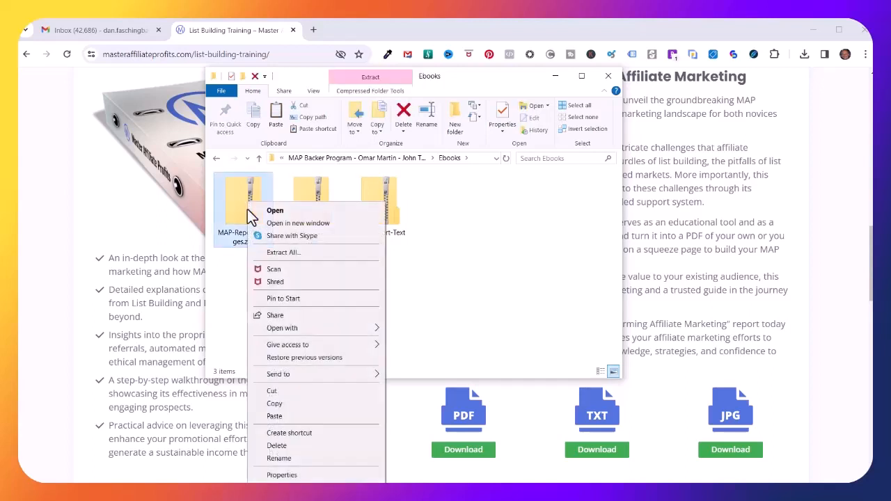
{"action": "left_click", "coordinate": [278, 260]}
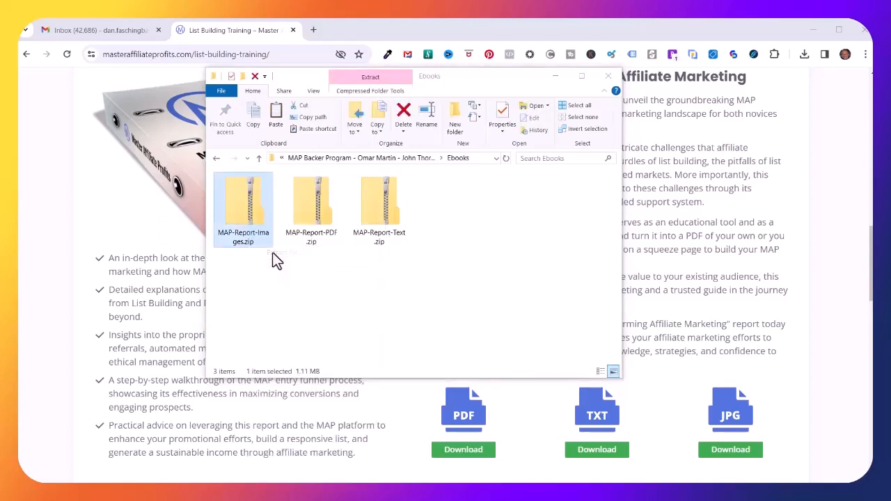
{"action": "left_click", "coordinate": [370, 77]}
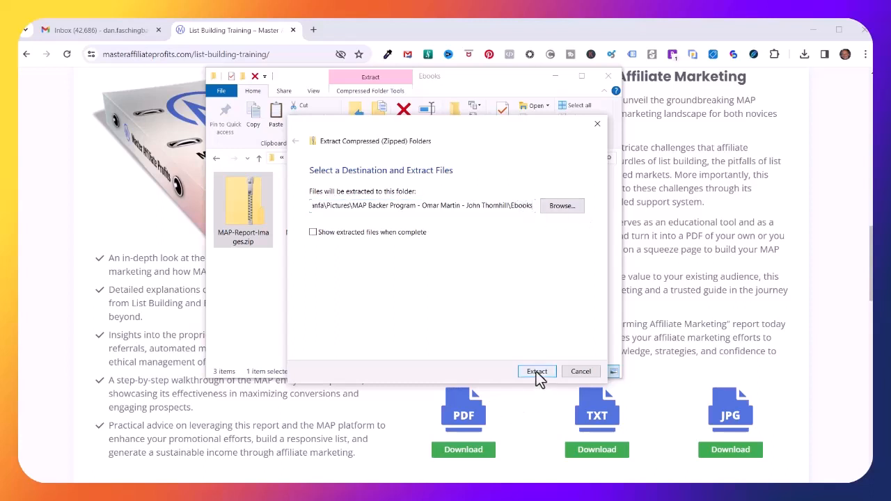
{"action": "left_click", "coordinate": [536, 371]}
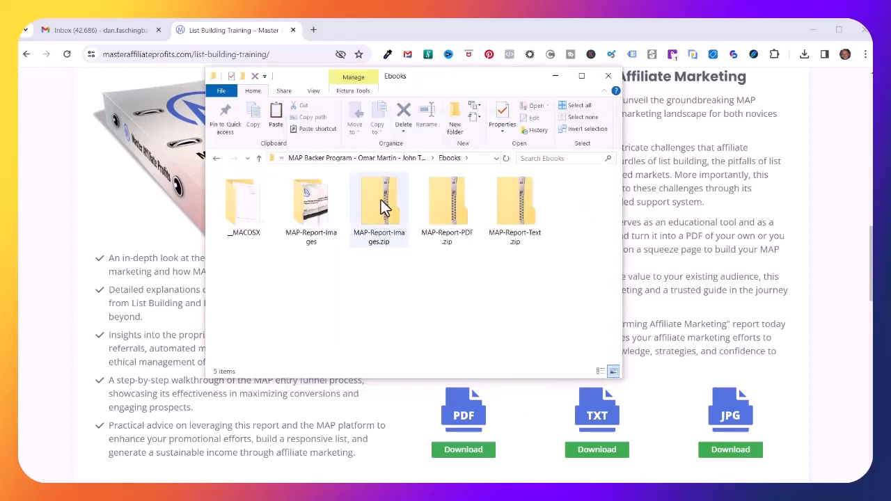
Delete MAP-Report-Images.zip and the __MACOSX folder from Ebooks.
{"action": "left_click", "coordinate": [379, 202]}
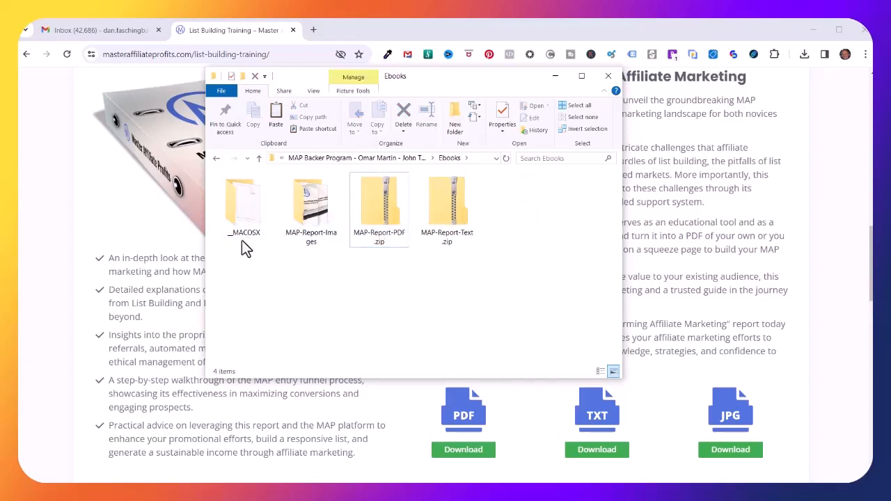
{"action": "left_click", "coordinate": [243, 202]}
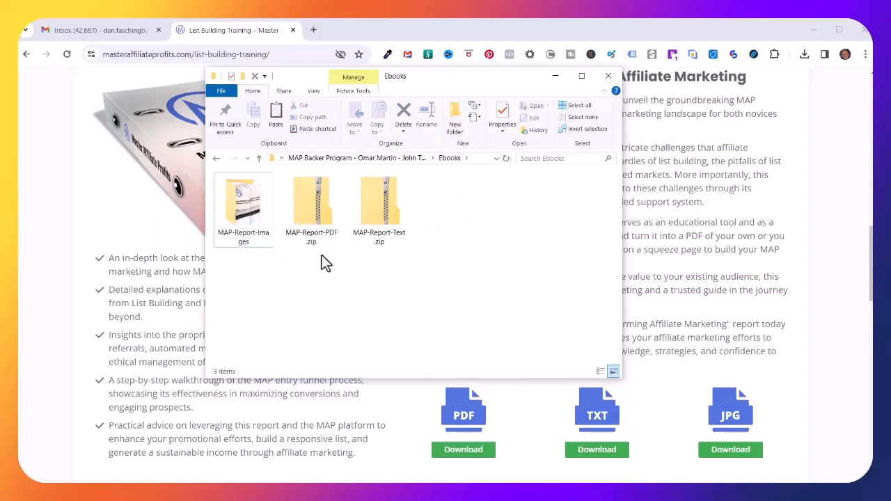
{"action": "mouse_move", "coordinate": [311, 205]}
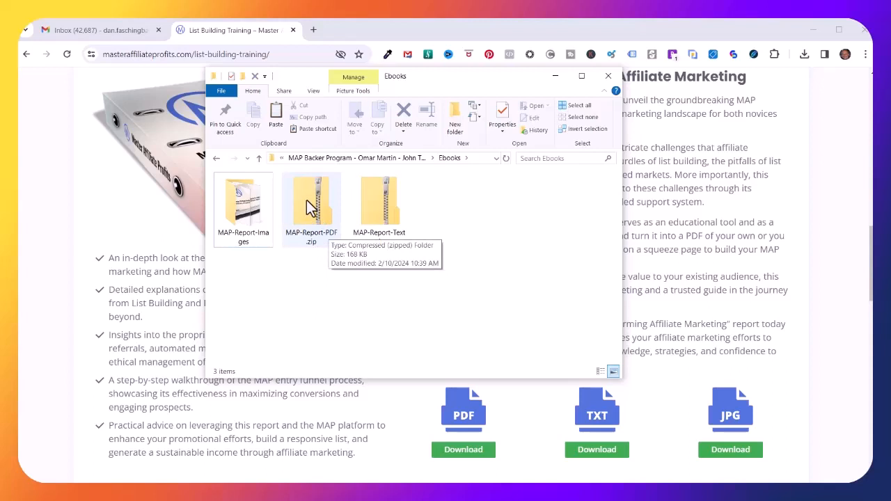
Extract MAP-Report-PDF.zip into Ebooks, then delete the zip and __MACOSX folder.
{"action": "right_click", "coordinate": [311, 202]}
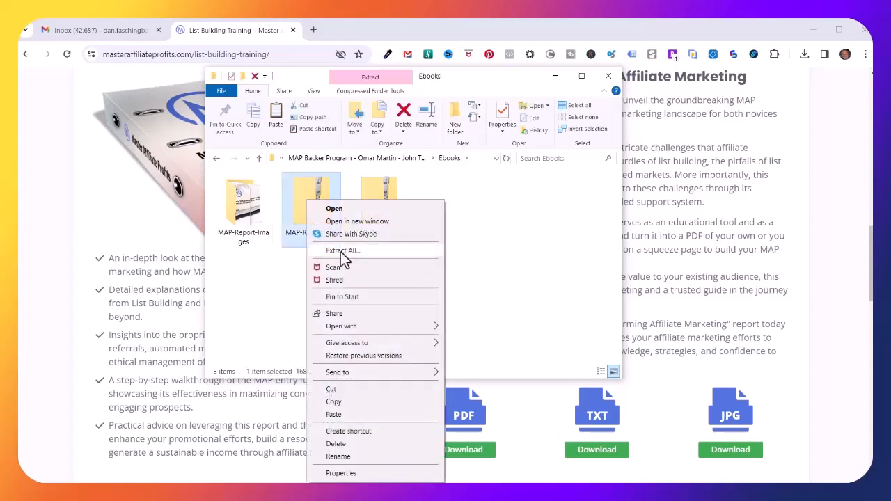
{"action": "left_click", "coordinate": [343, 251]}
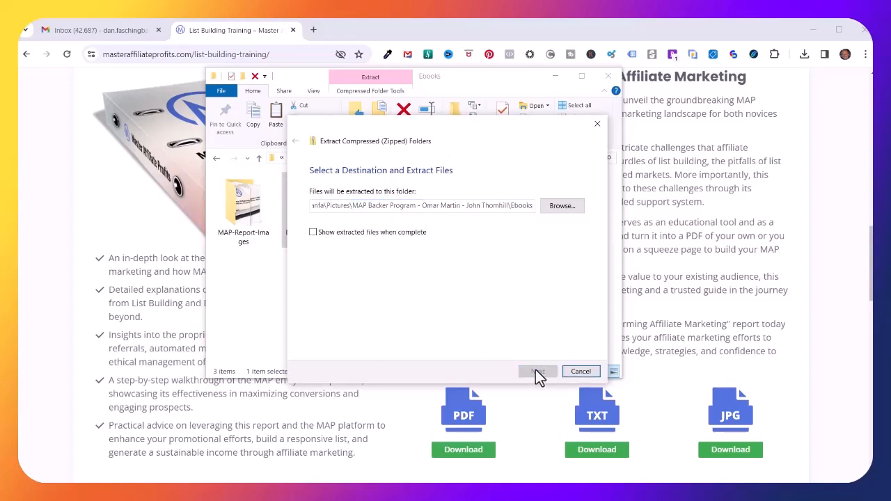
{"action": "left_click", "coordinate": [536, 371]}
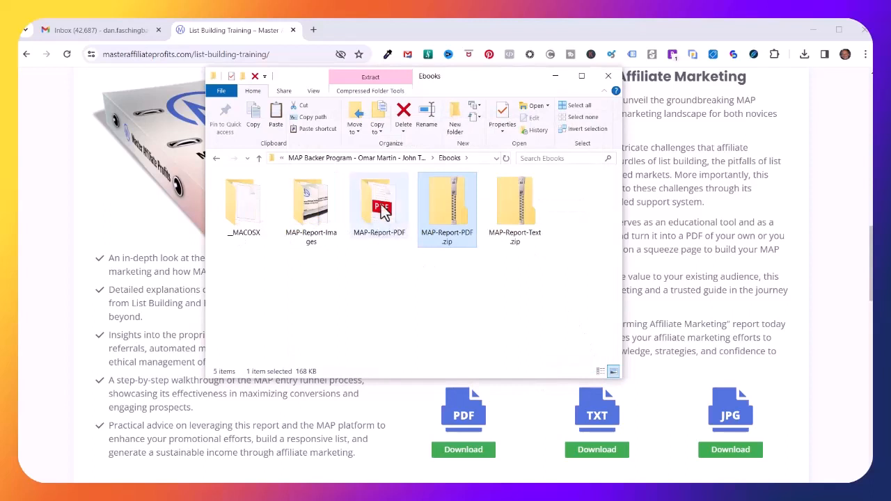
{"action": "mouse_move", "coordinate": [456, 214]}
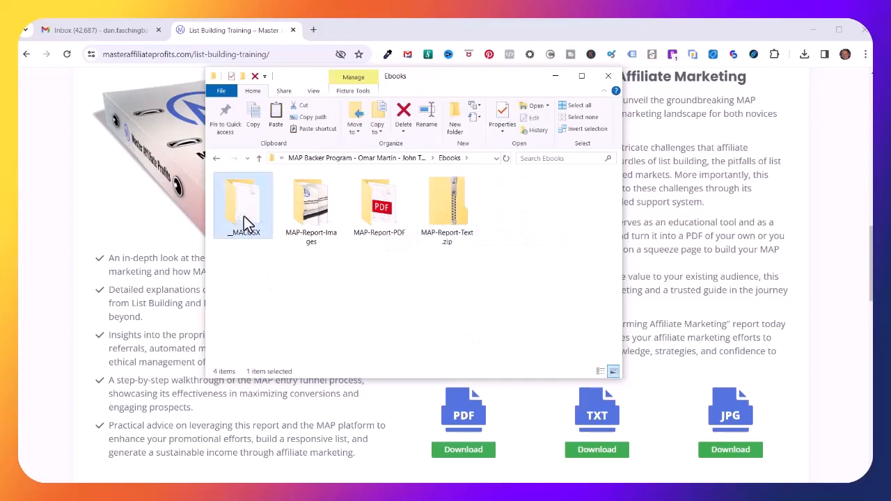
{"action": "left_click", "coordinate": [403, 115]}
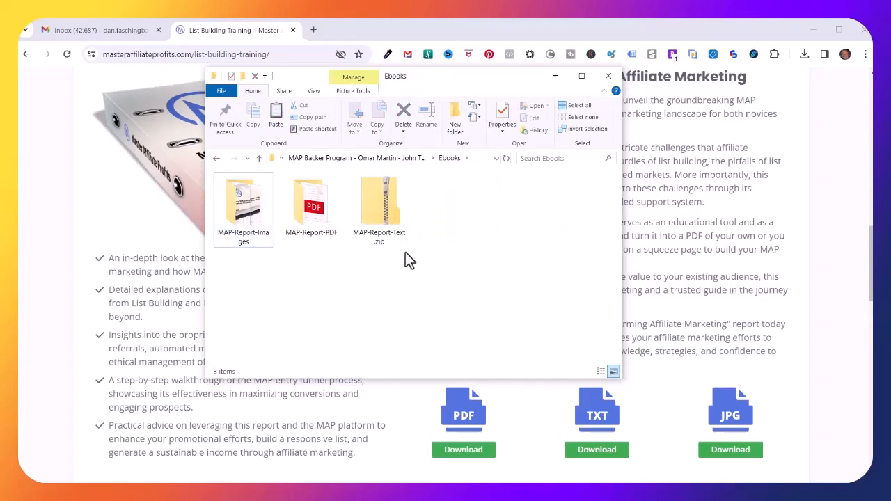
Extract MAP-Report-Text.zip, then delete the zip and its __MACOSX folder.
{"action": "left_click", "coordinate": [379, 205]}
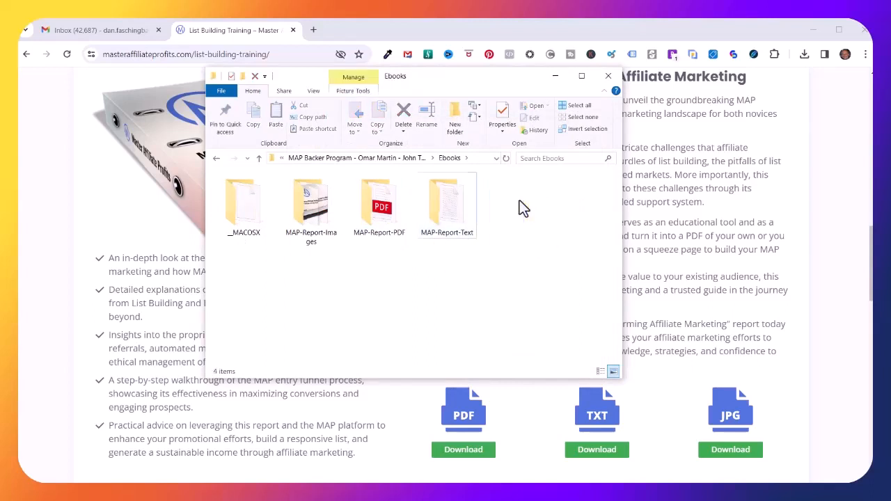
{"action": "left_click", "coordinate": [242, 206]}
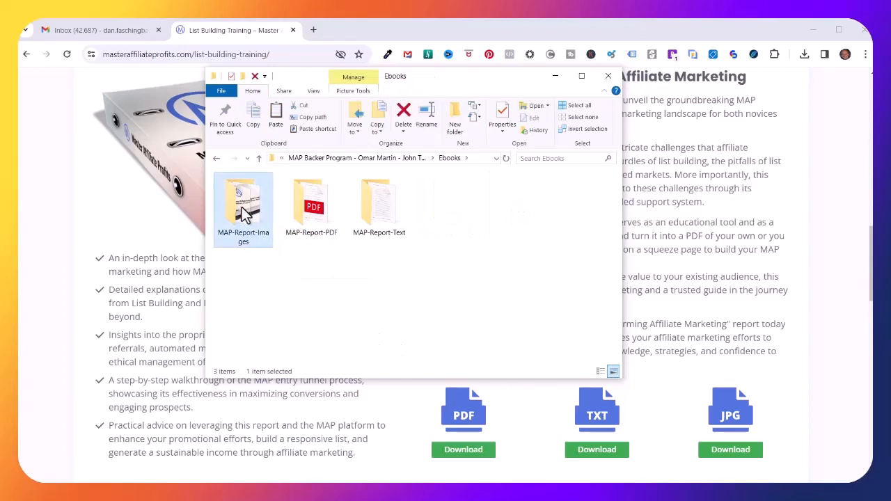
Browse the MAP-Report-Images and MAP-Report-PDF folders, then open MAP-Report-Text.
{"action": "double_click", "coordinate": [243, 205]}
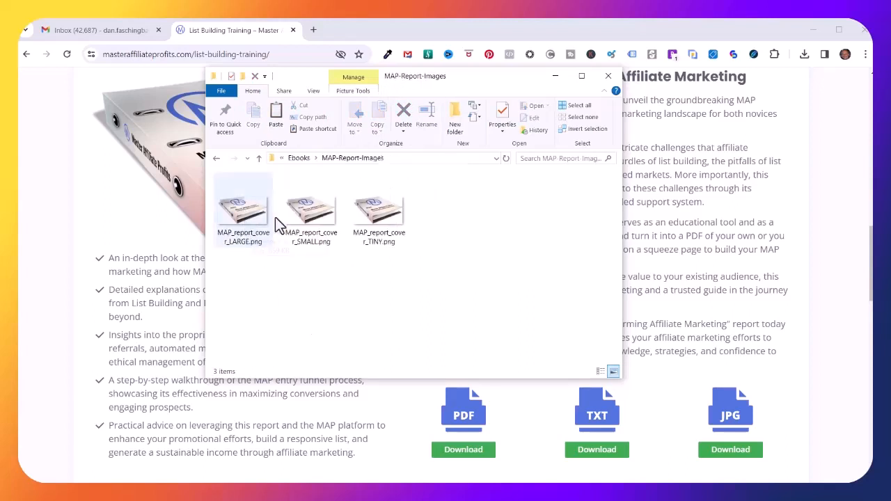
{"action": "mouse_move", "coordinate": [270, 238]}
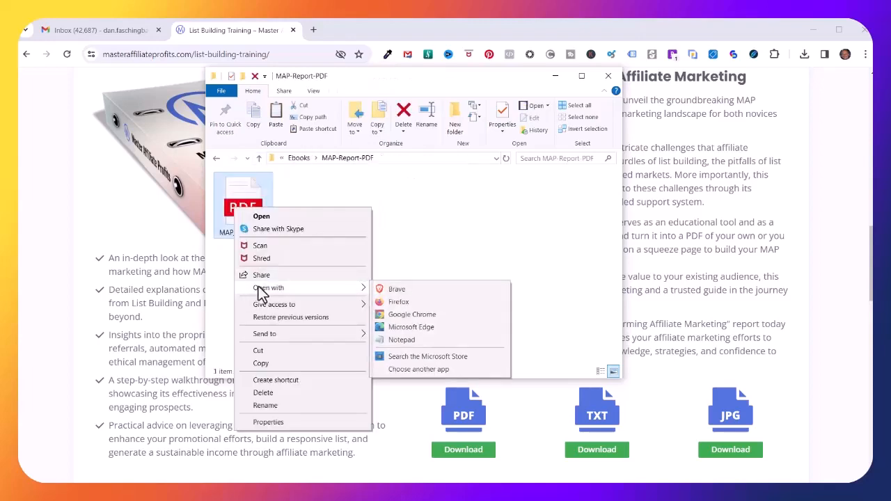
{"action": "left_click", "coordinate": [411, 314]}
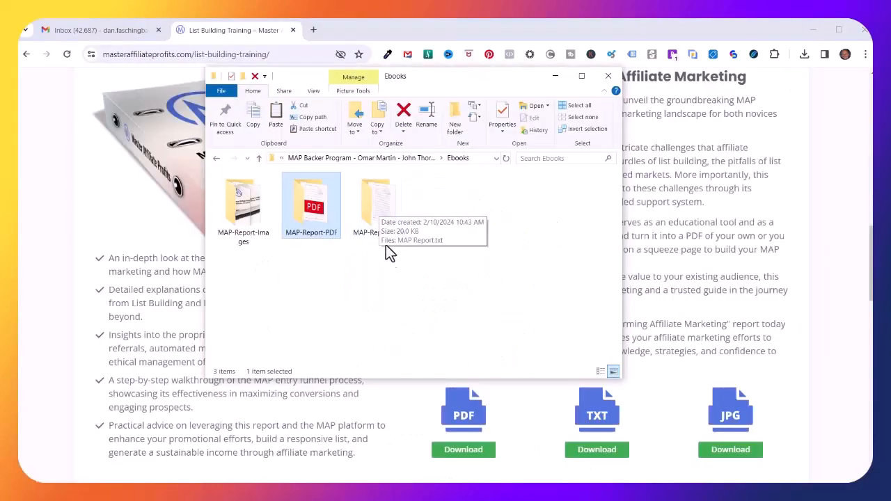
{"action": "double_click", "coordinate": [376, 205]}
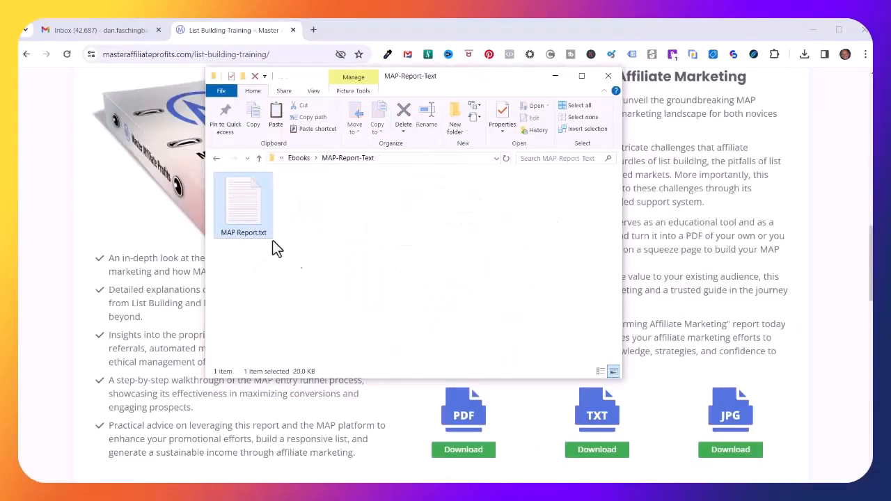
Open MAP Report.txt in Notepad to show the report's title and introduction.
{"action": "double_click", "coordinate": [243, 202]}
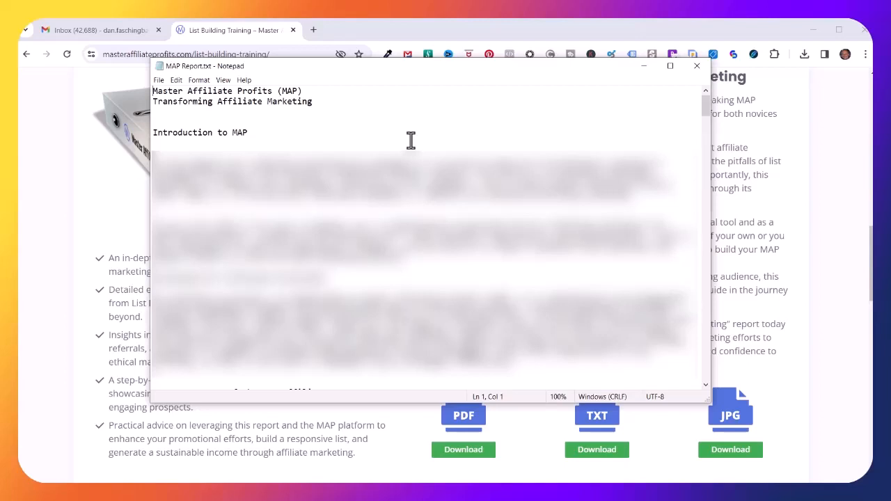
{"action": "mouse_move", "coordinate": [391, 147]}
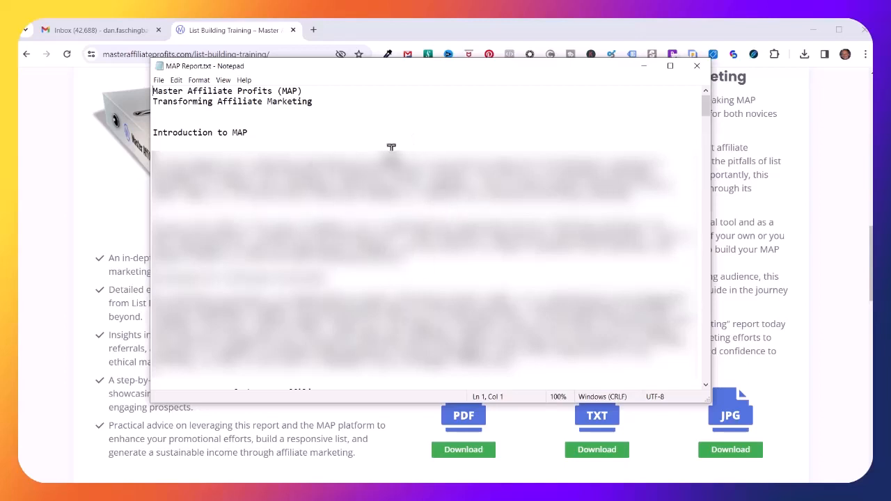